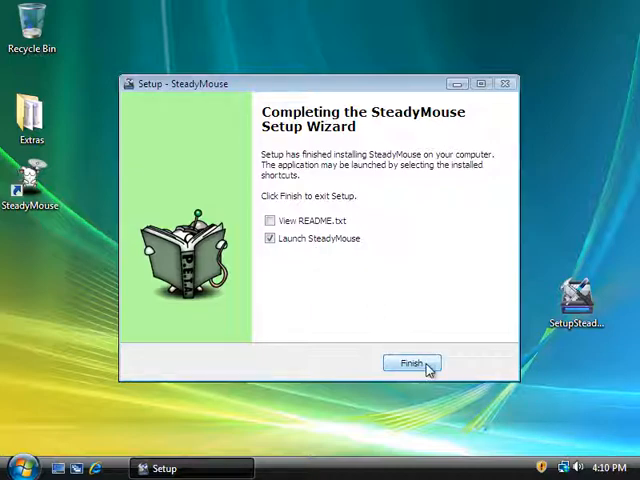
# Finish SteadyMouse Setup with Launch SteadyMouse ticked, triggering the 'Unable to execute file' error.
pyautogui.click(406, 363)
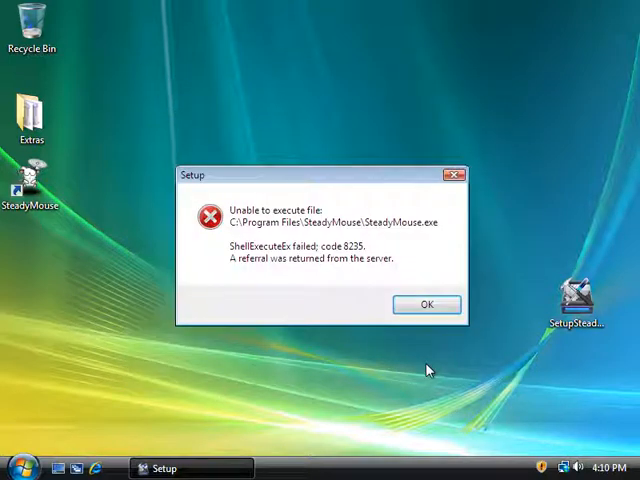
pyautogui.moveTo(362, 278)
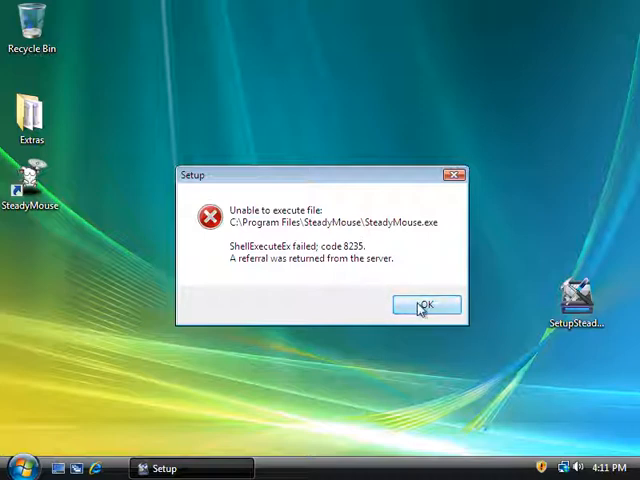
# Dismiss the execute error, retry the SteadyMouse desktop icon, and dismiss the referral error.
pyautogui.click(424, 305)
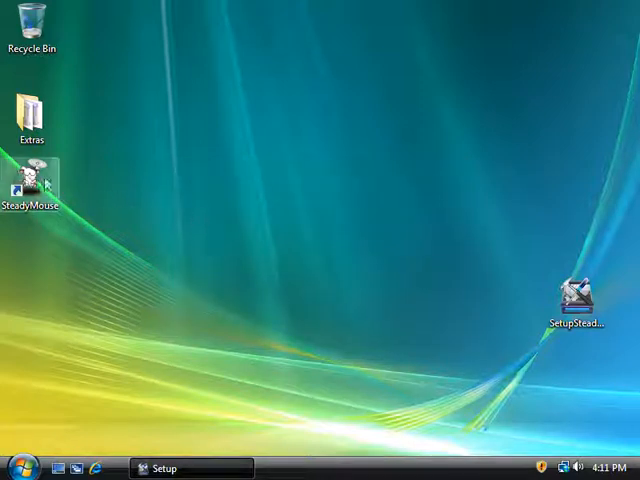
pyautogui.doubleClick(33, 180)
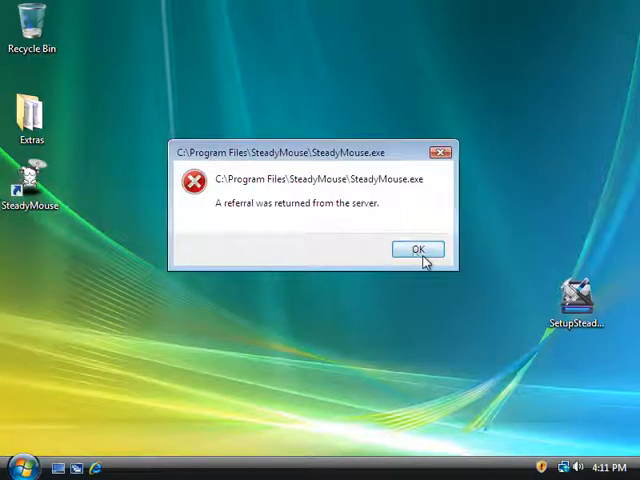
pyautogui.click(416, 249)
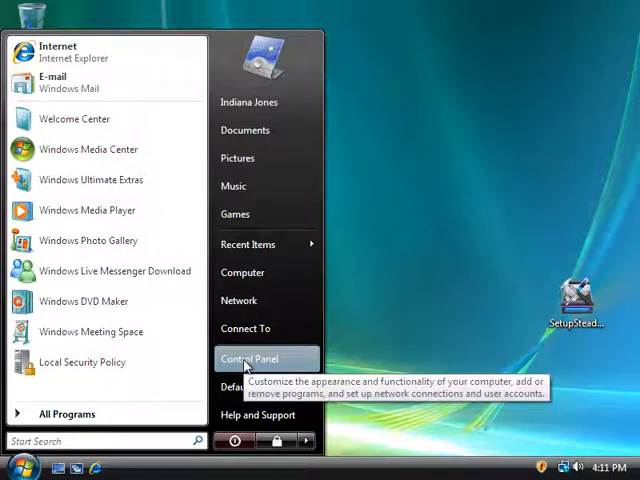
# Go to Control Panel's User Accounts page for the Indiana Jones account.
pyautogui.click(251, 358)
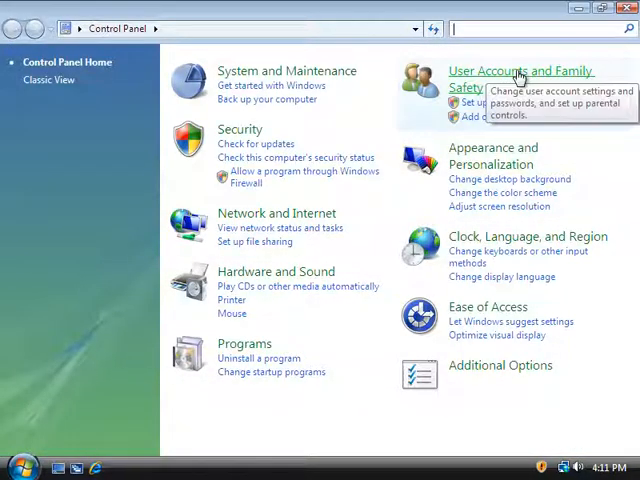
pyautogui.click(519, 71)
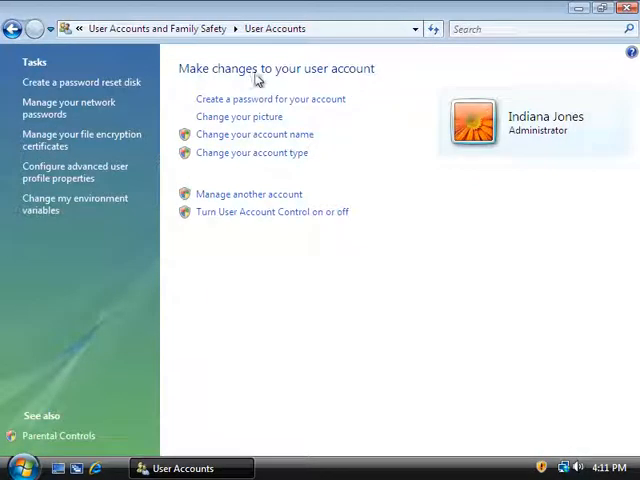
pyautogui.moveTo(273, 212)
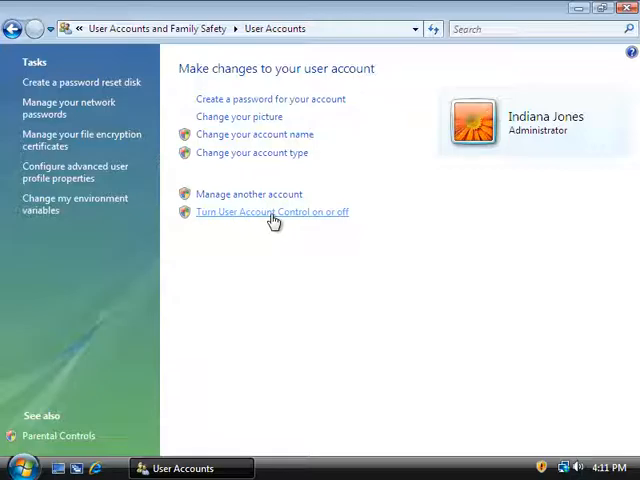
# Open 'Turn User Account Control on or off' and grant Continue permission.
pyautogui.click(270, 211)
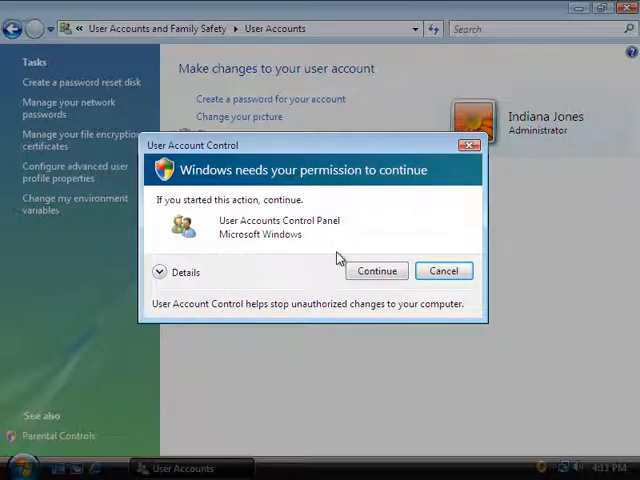
pyautogui.click(377, 270)
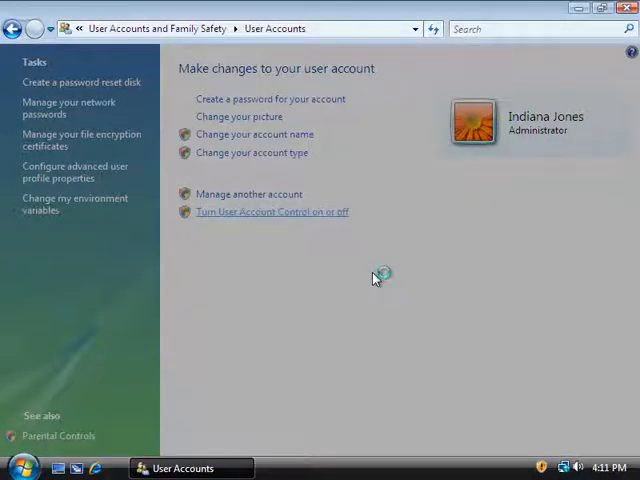
pyautogui.moveTo(350, 160)
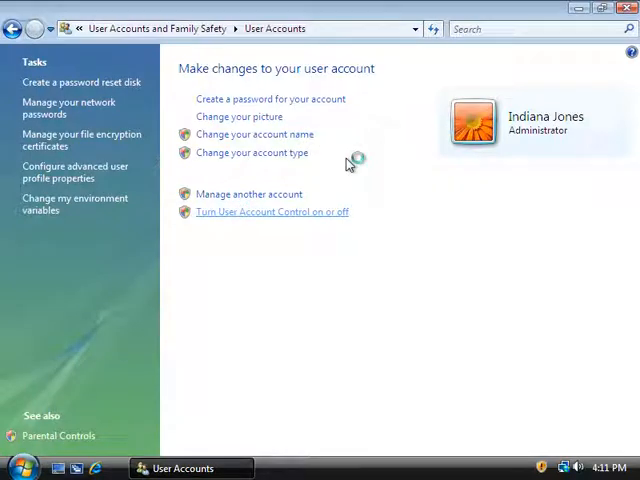
pyautogui.click(270, 211)
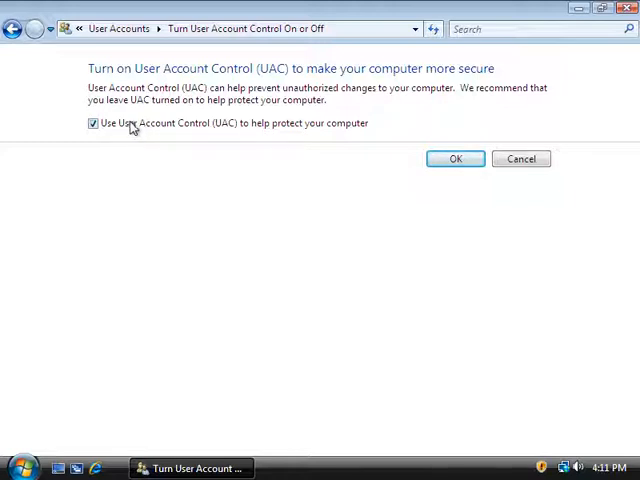
pyautogui.moveTo(147, 130)
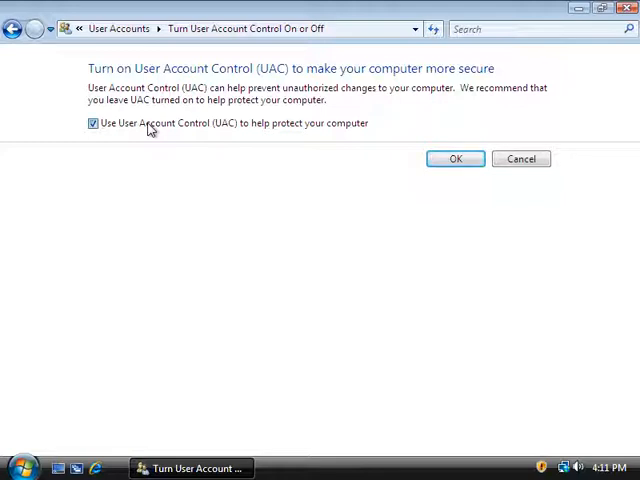
# Uncheck 'Use User Account Control (UAC)', confirm with OK, and choose Restart Now.
pyautogui.click(92, 123)
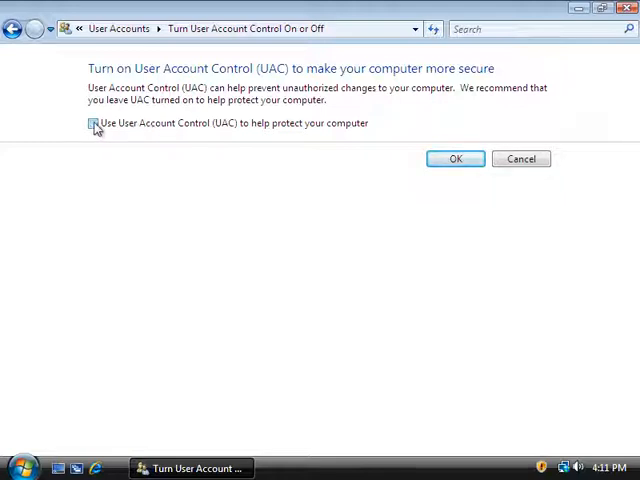
pyautogui.click(92, 123)
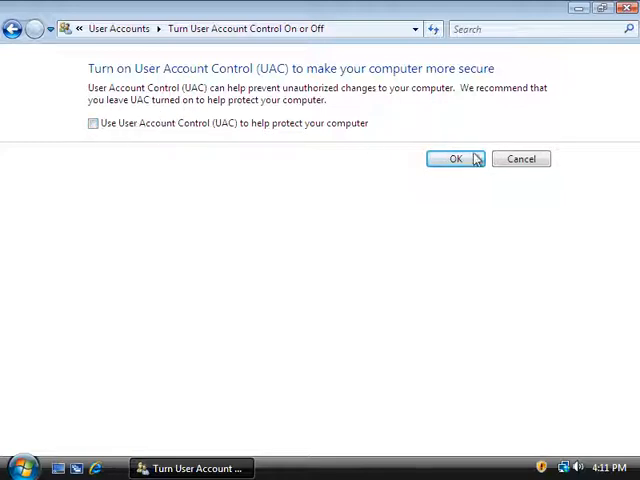
pyautogui.click(455, 158)
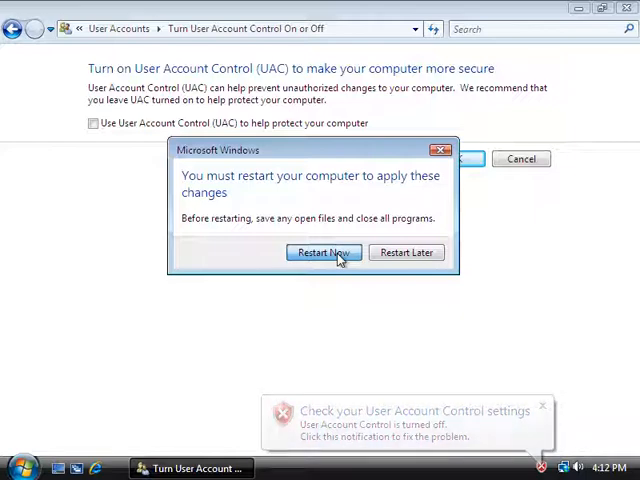
pyautogui.click(406, 251)
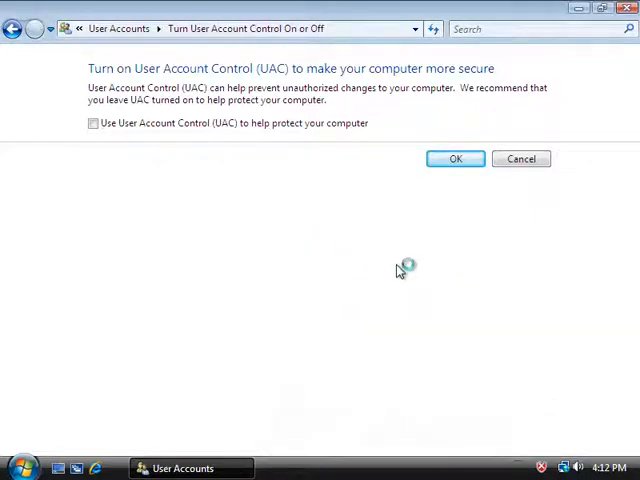